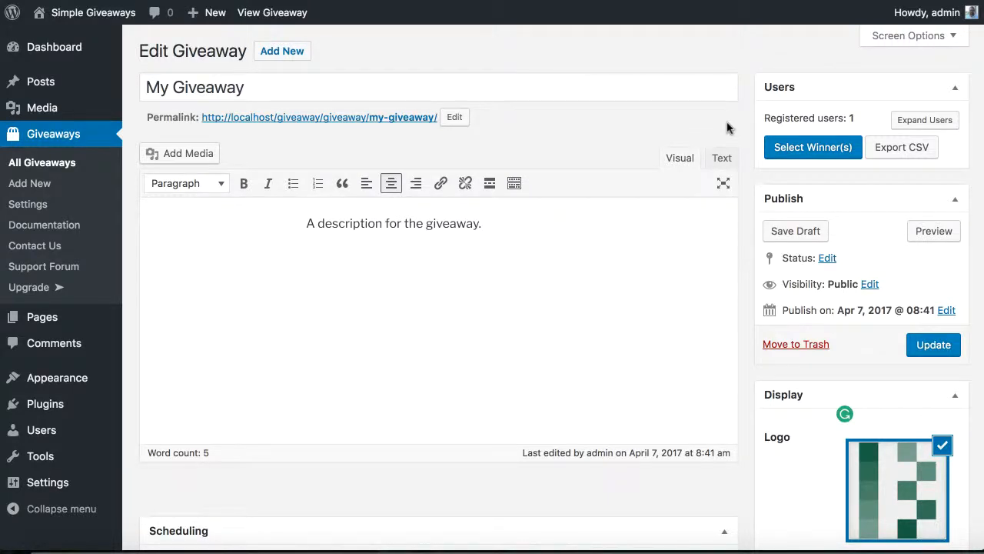
mouse_move(274, 159)
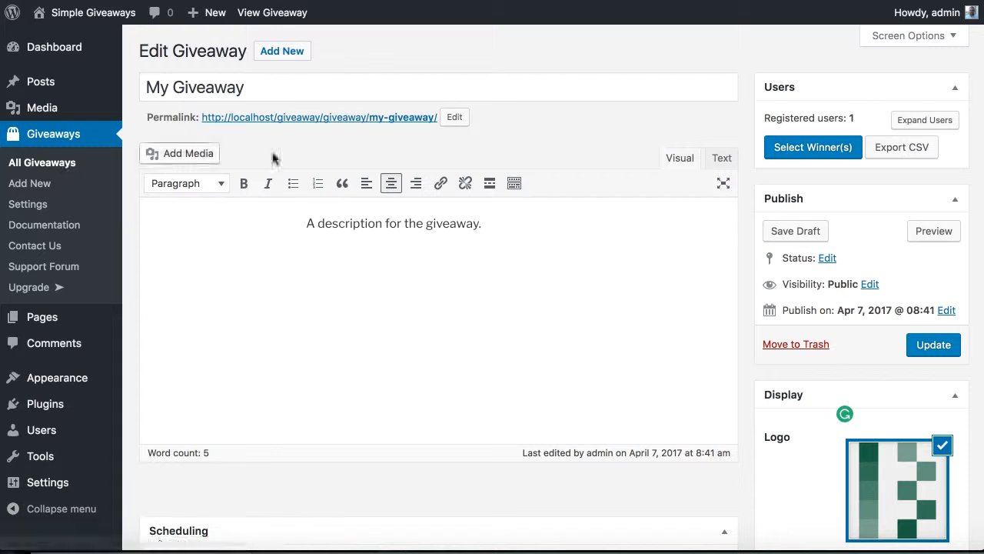
mouse_move(659, 102)
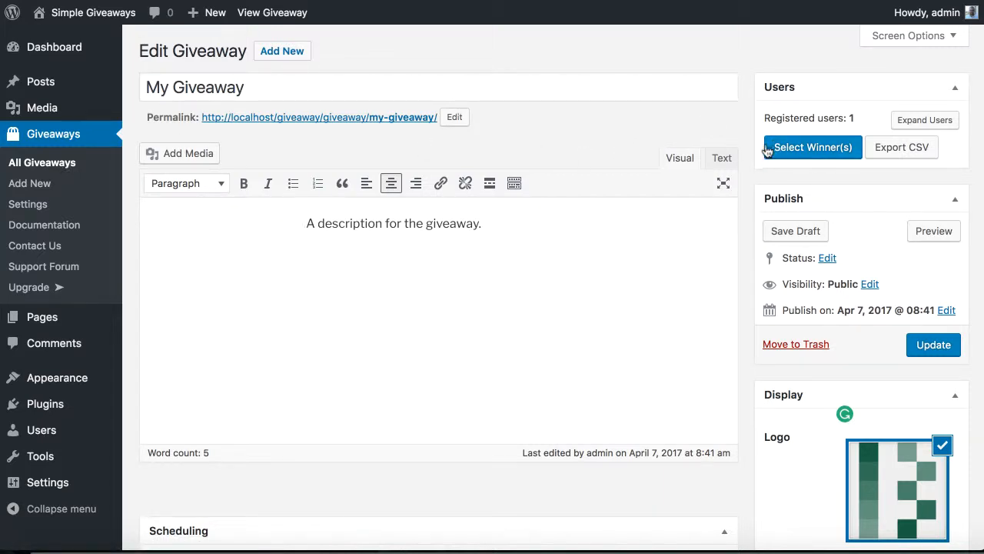
- Select a winner for My Giveaway so the Winners table lists one entrant, Notified NO
left_click(812, 148)
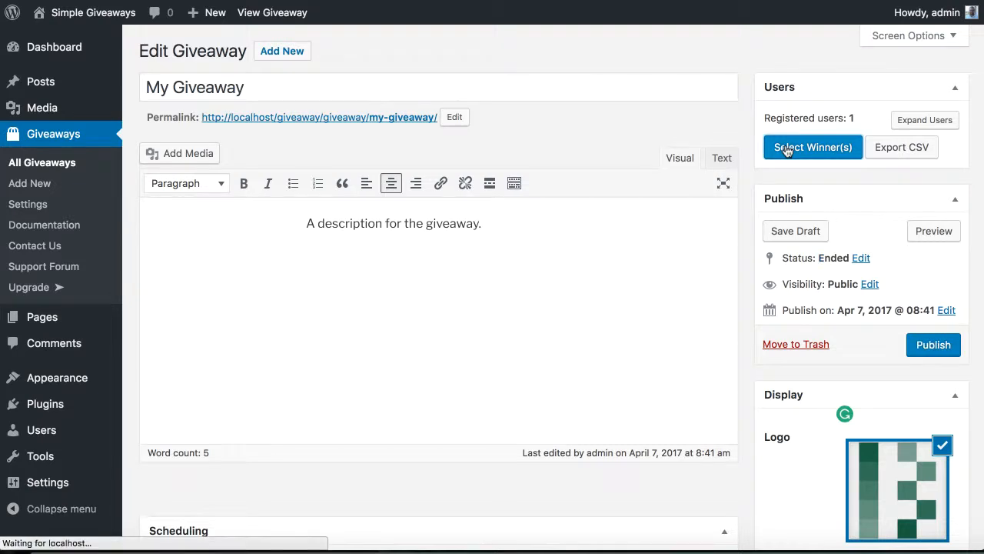
left_click(812, 147)
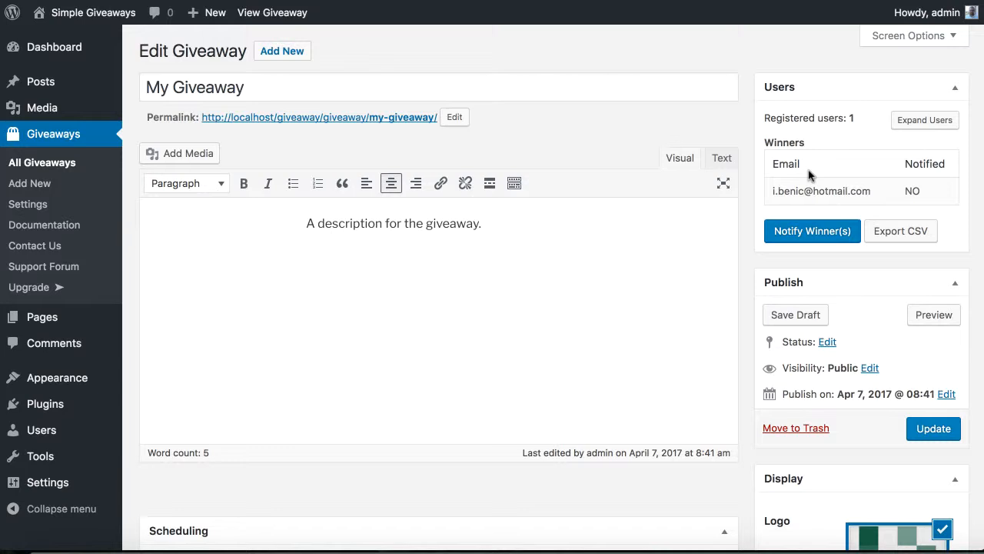
mouse_move(923, 163)
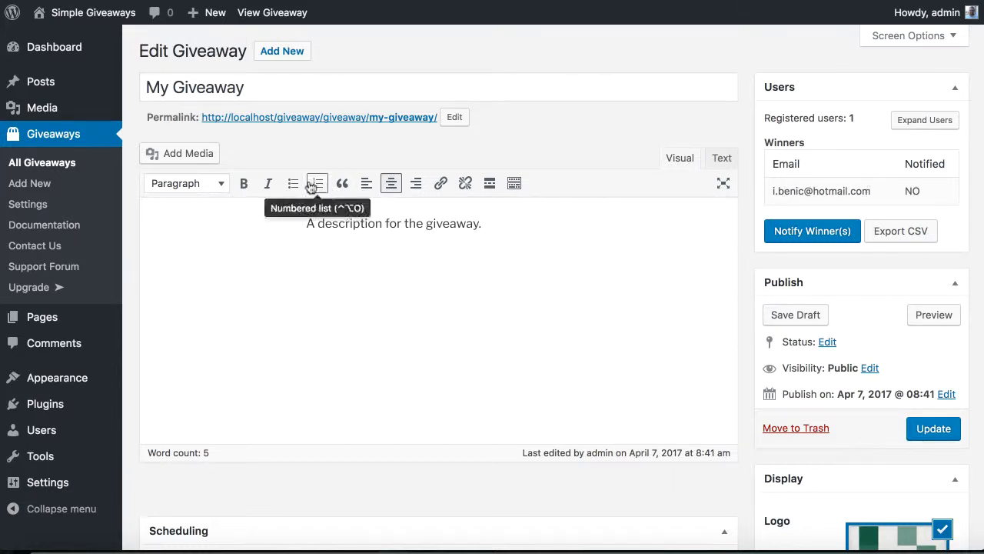
left_click(42, 163)
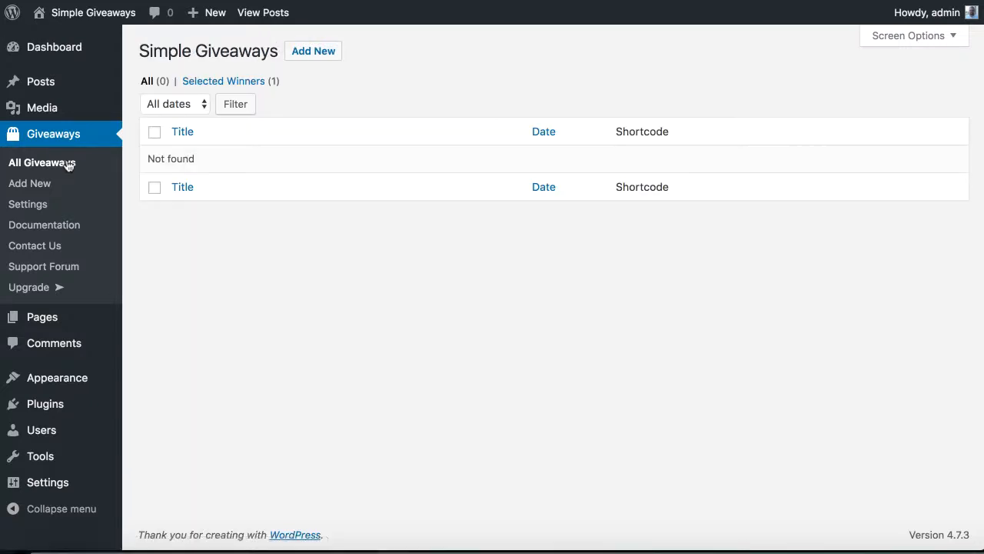
mouse_move(223, 80)
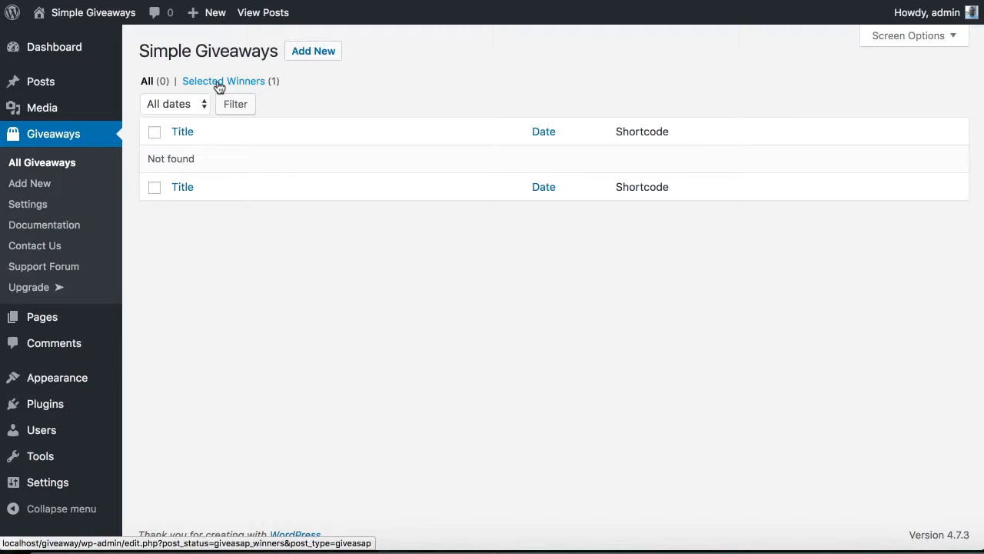
left_click(224, 80)
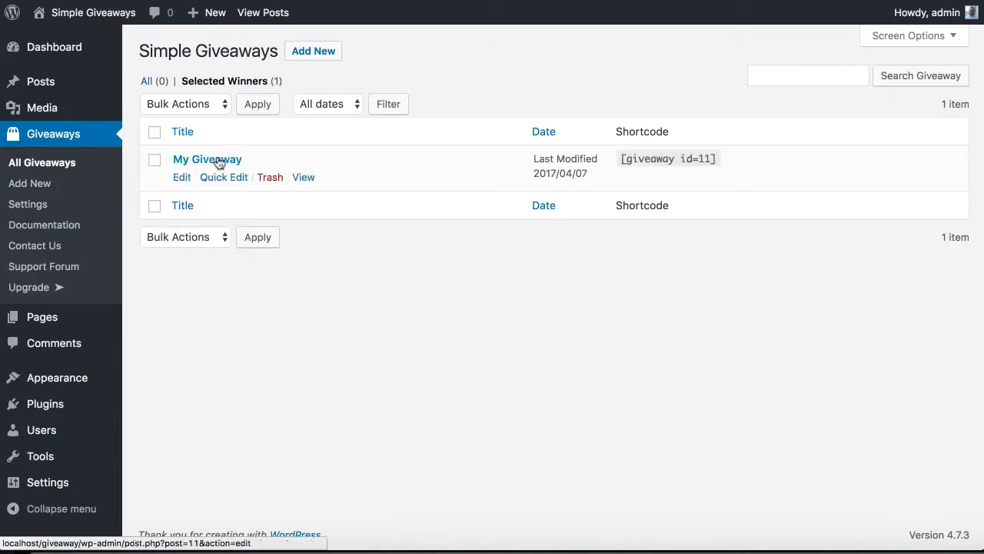
left_click(206, 159)
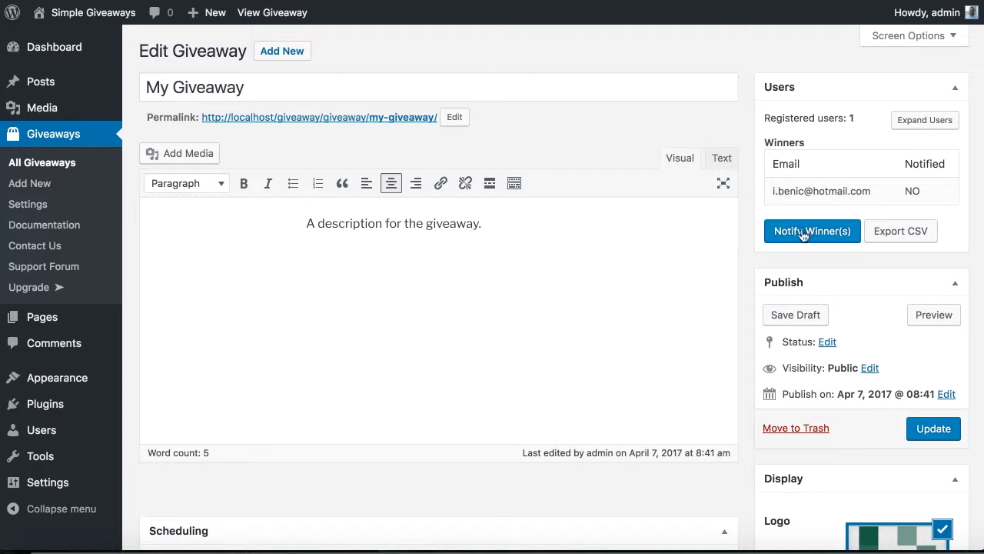
- Notify the winner so it shows Notified YES, then return to All Giveaways
left_click(812, 231)
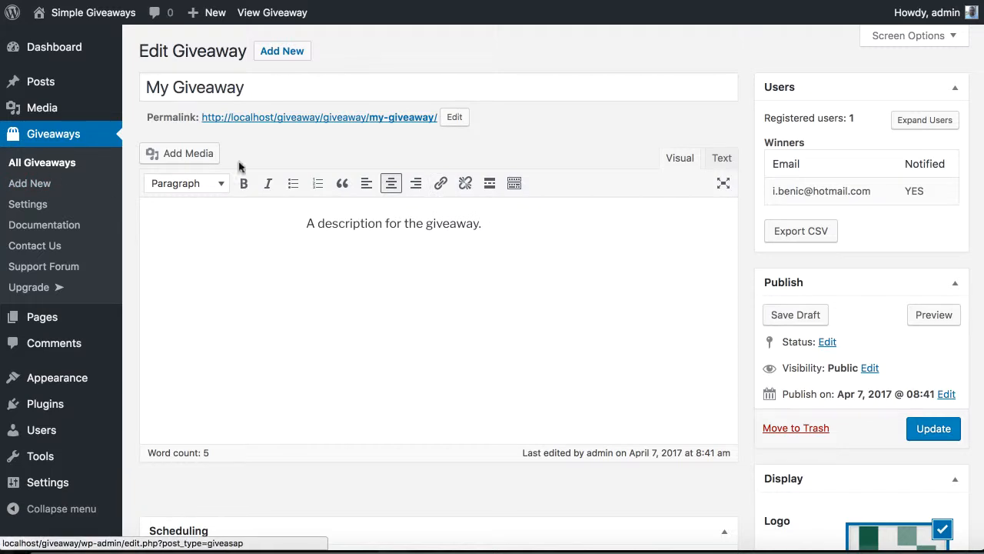
left_click(41, 162)
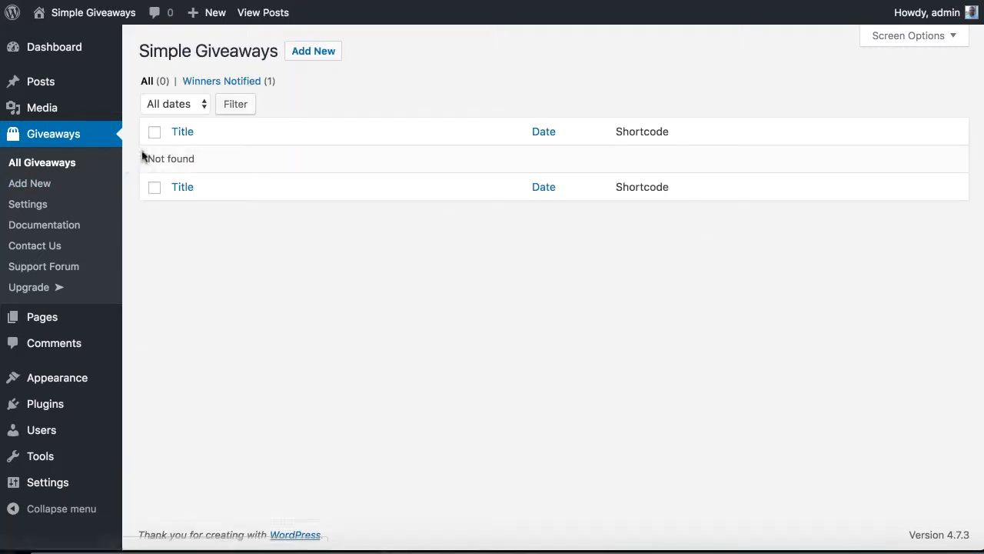
- Filter to Winners Notified (1) and reopen My Giveaway showing the winner notified YES
left_click(221, 80)
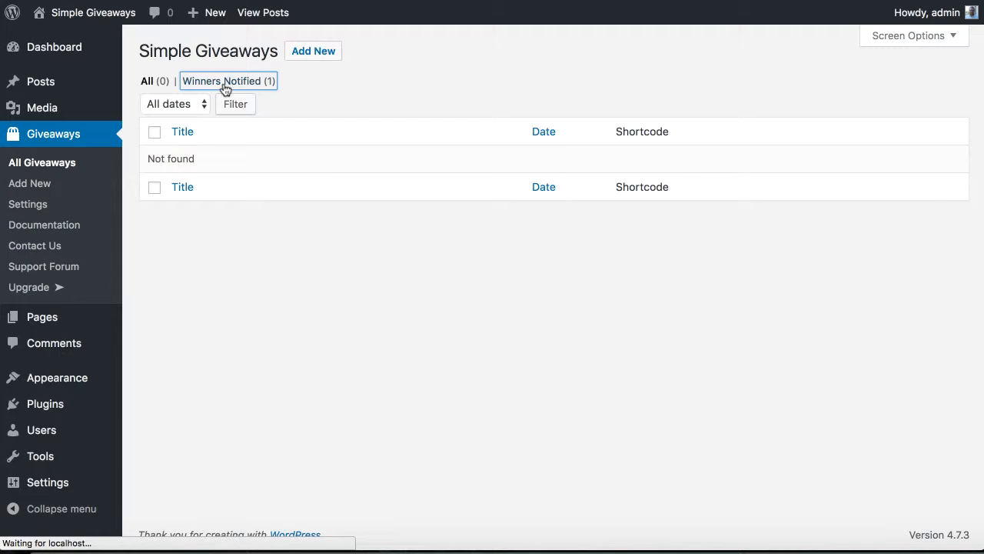
left_click(228, 80)
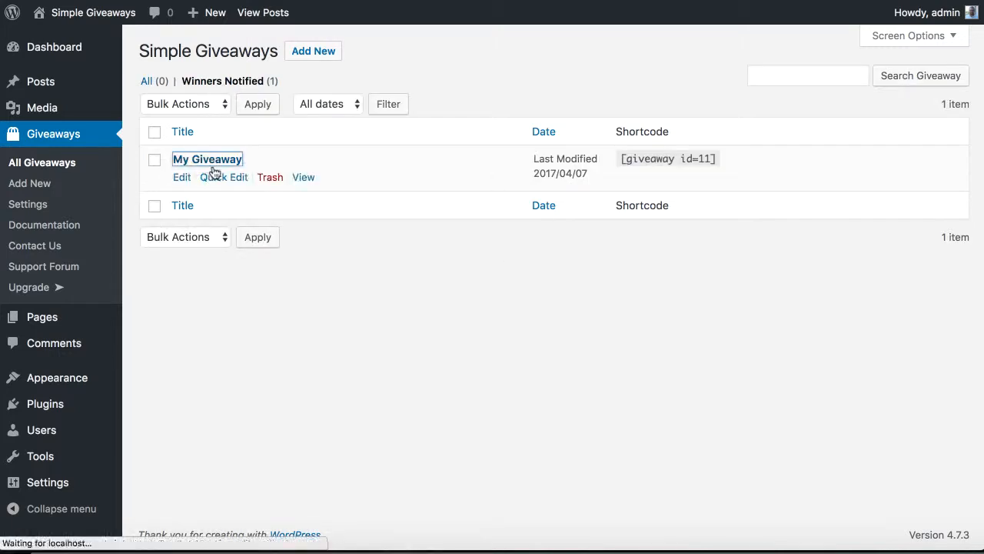
left_click(207, 159)
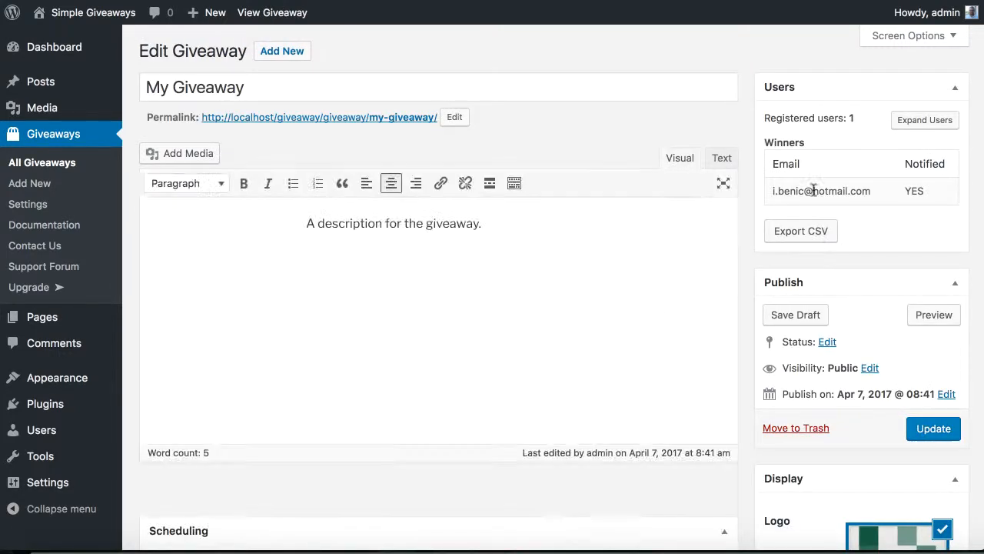